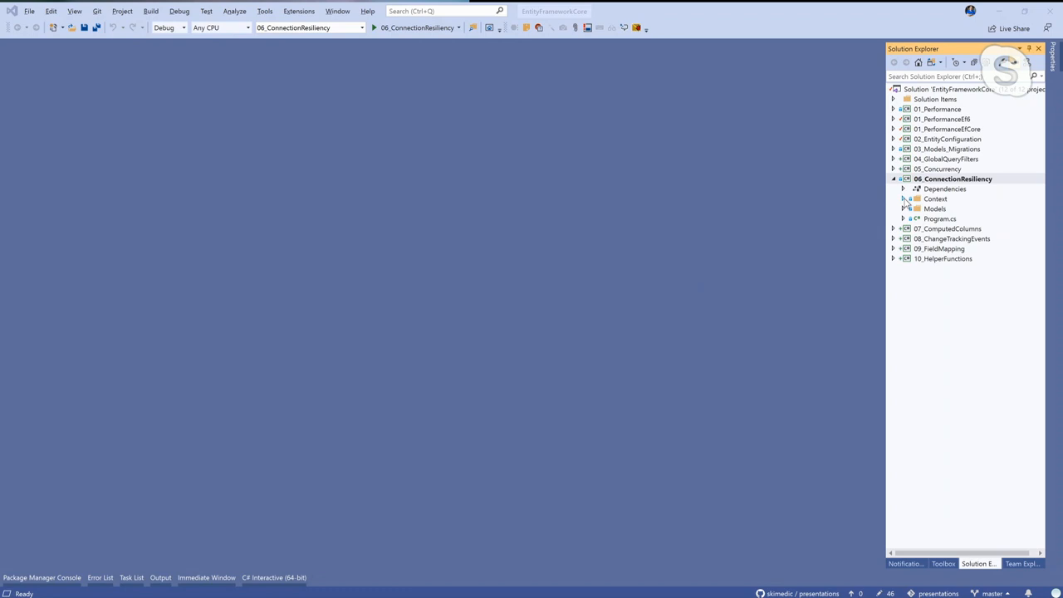
Step: Open BloggingContext.cs from the Context folder of 06_ConnectionResiliency in the editor
left_click(904, 200)
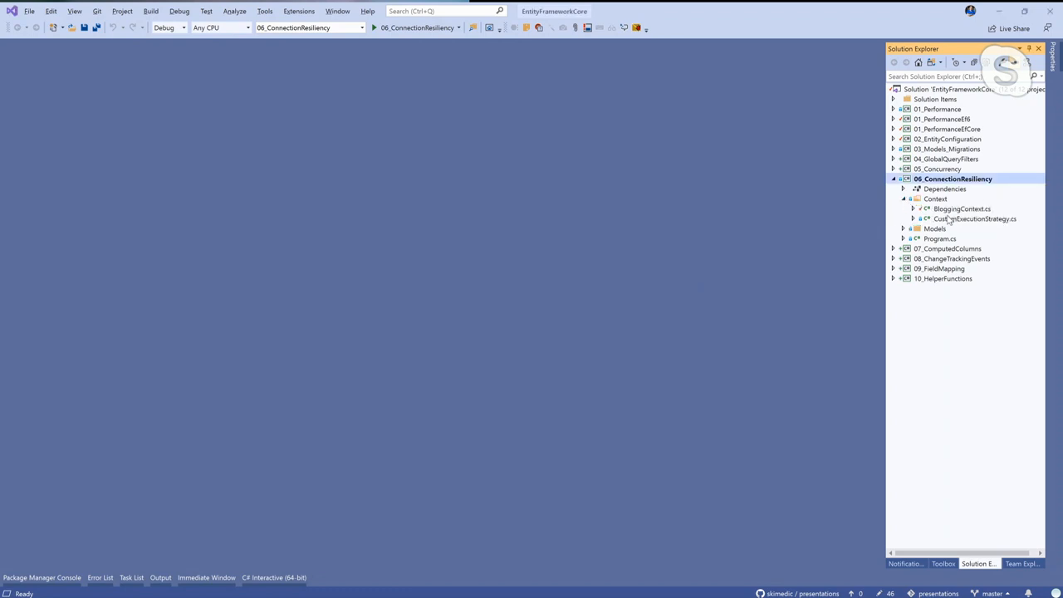
left_click(954, 209)
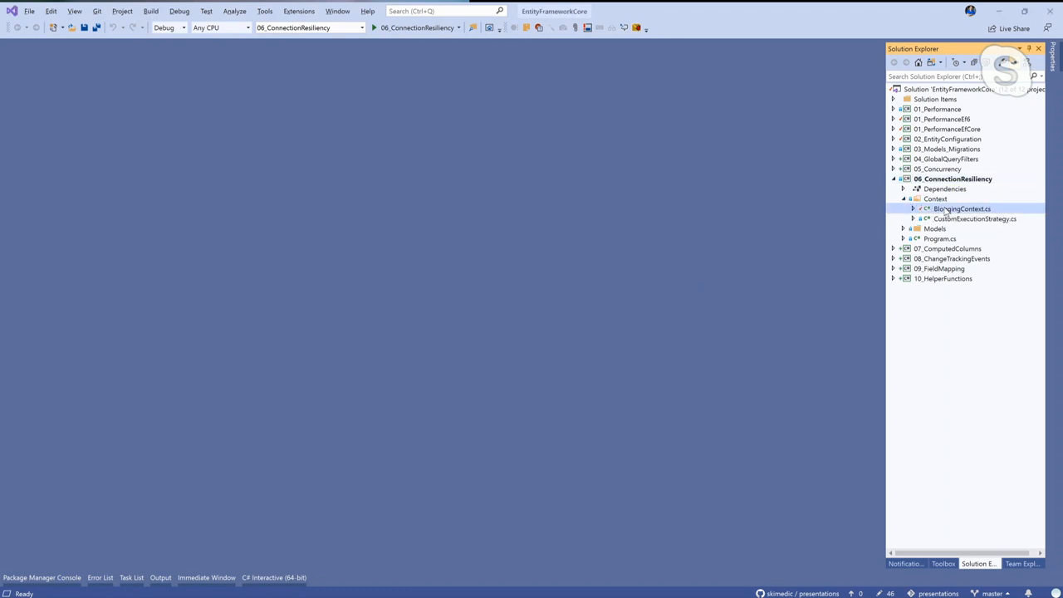
double_click(957, 207)
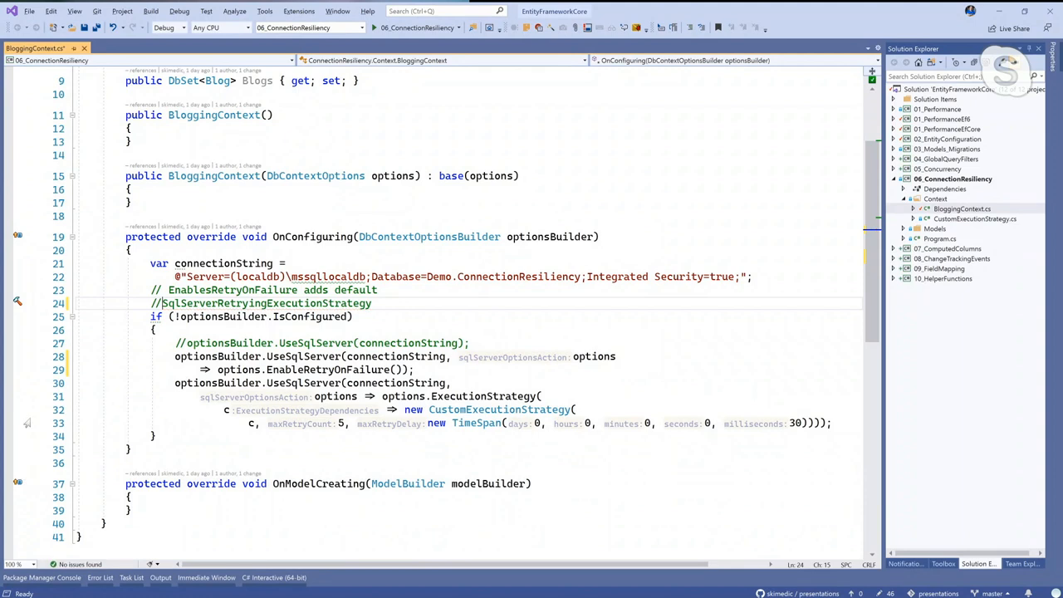
Step: Comment out the UseSqlServer call that wires in CustomExecutionStrategy (lines 30–33)
left_click_drag(174, 382, 831, 424)
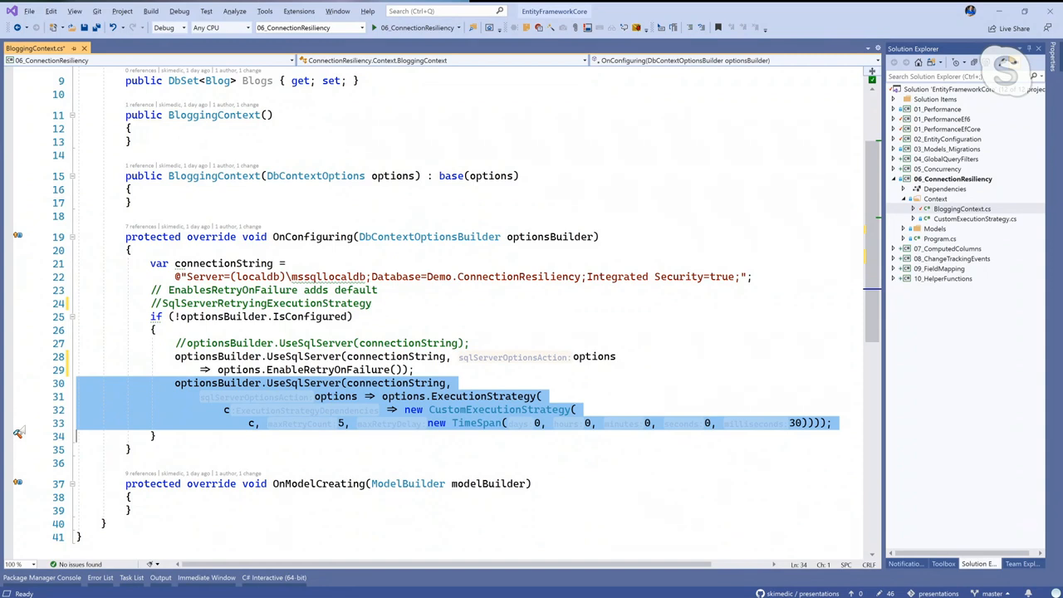
key("Ctrl+K Ctrl+C")
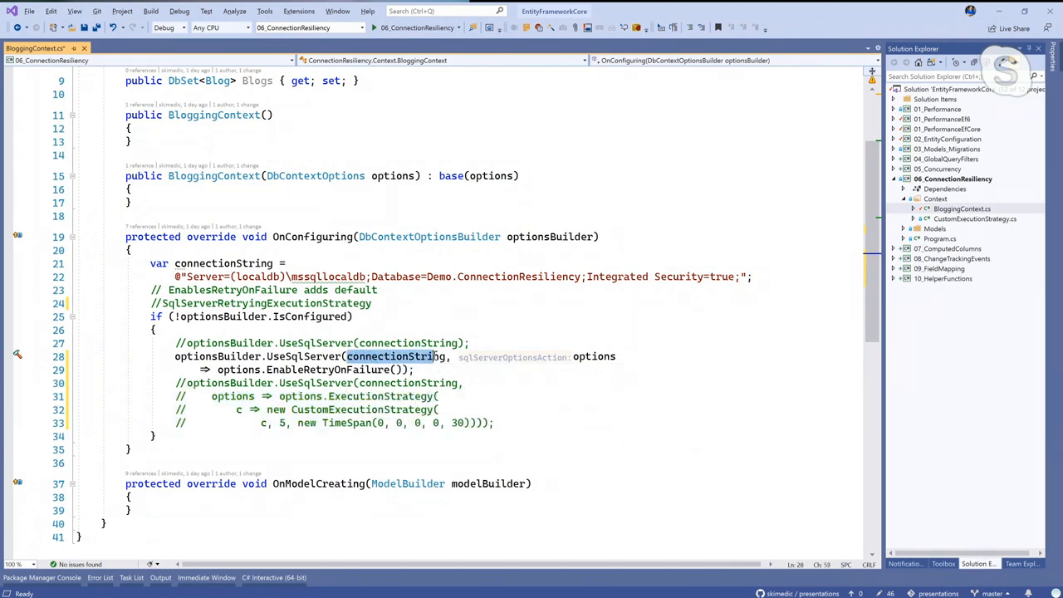
mouse_move(396, 355)
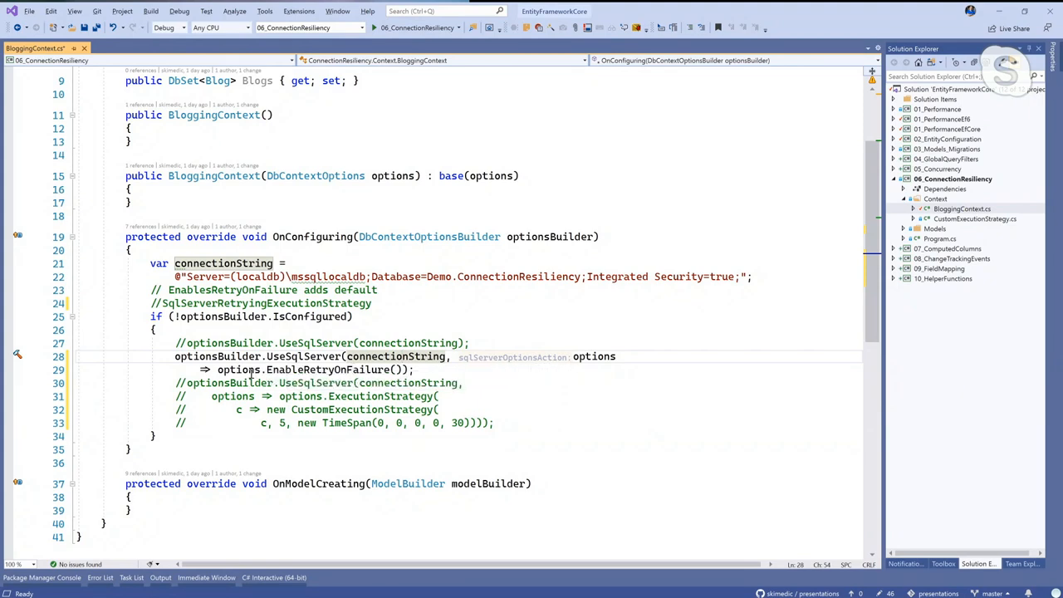
Step: Review the EnableRetryOnFailure configuration and go to the SqlServerRetryingExecutionStrategy definition
double_click(323, 369)
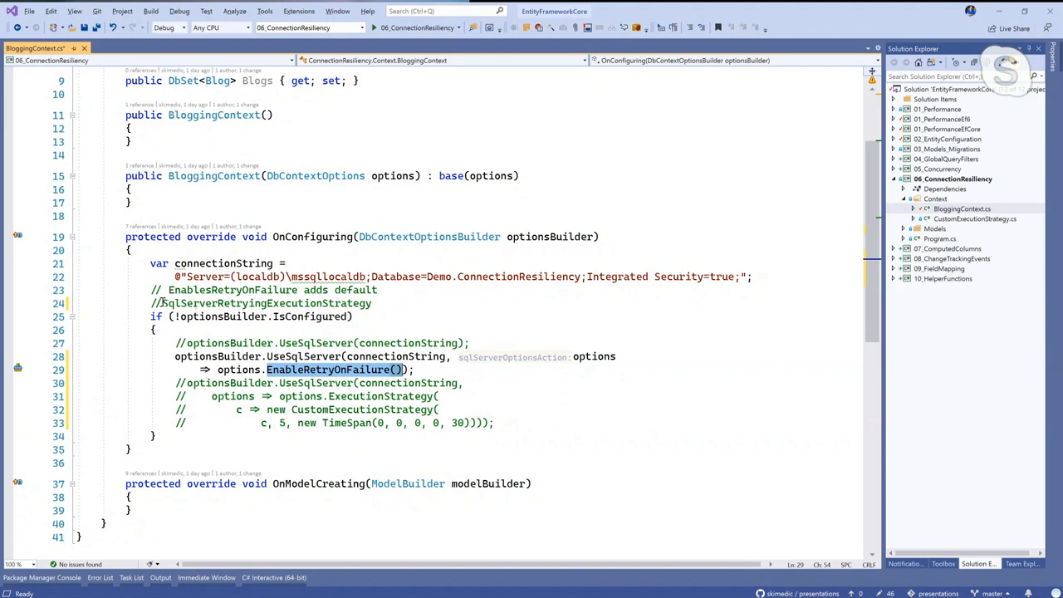
double_click(266, 302)
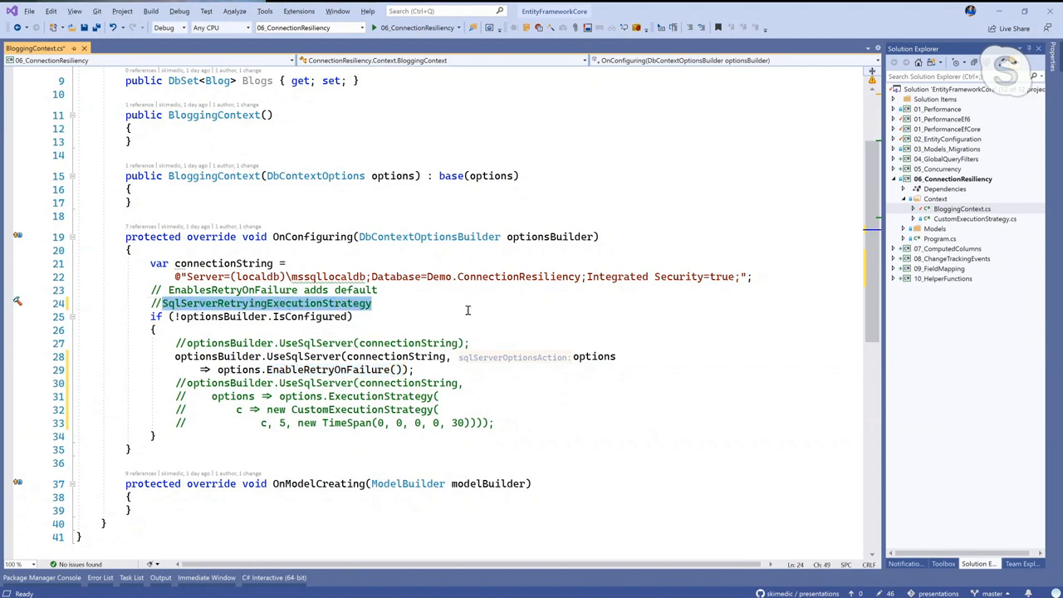
mouse_move(482, 311)
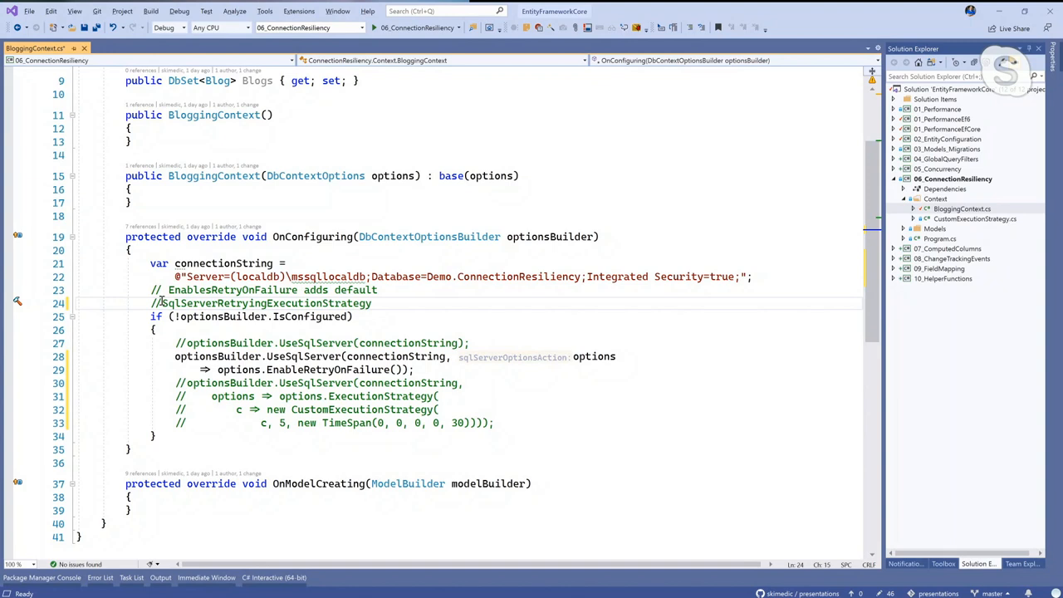
mouse_move(374, 299)
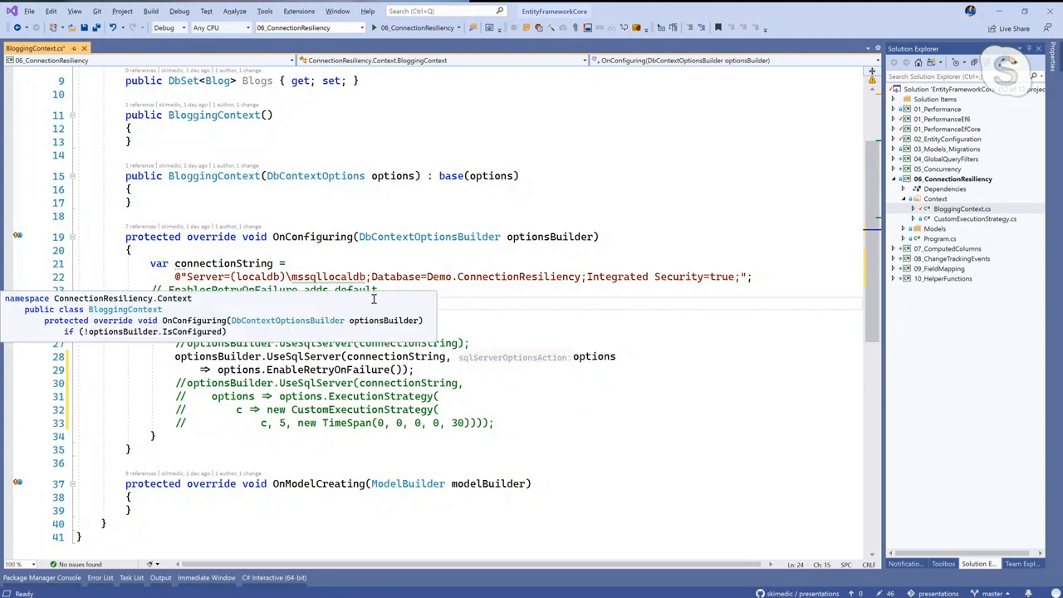
left_click(495, 203)
type("SqlServerRetryingExecutionStrategy")
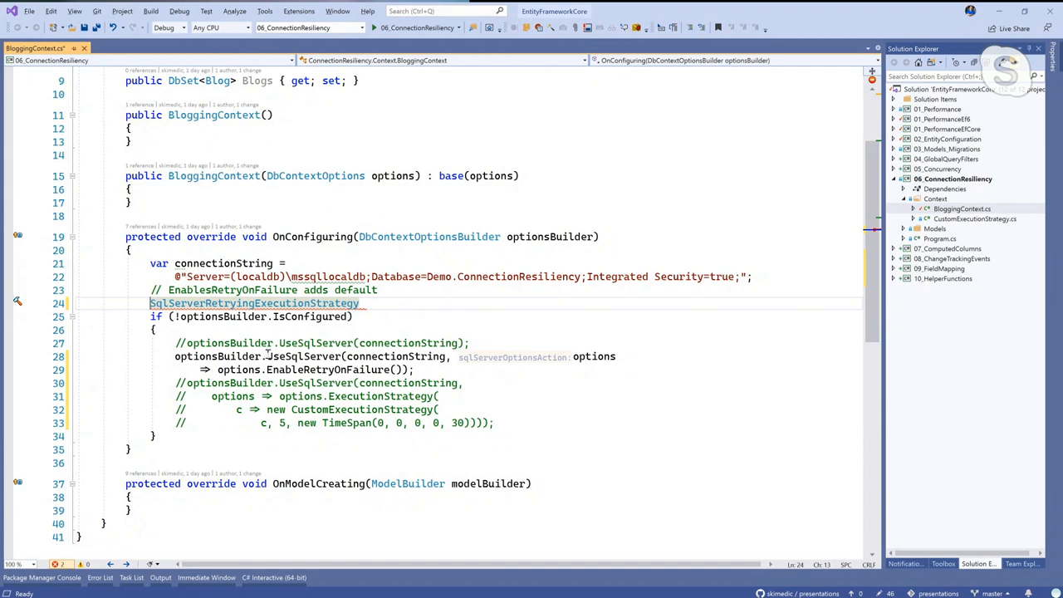
double_click(303, 355)
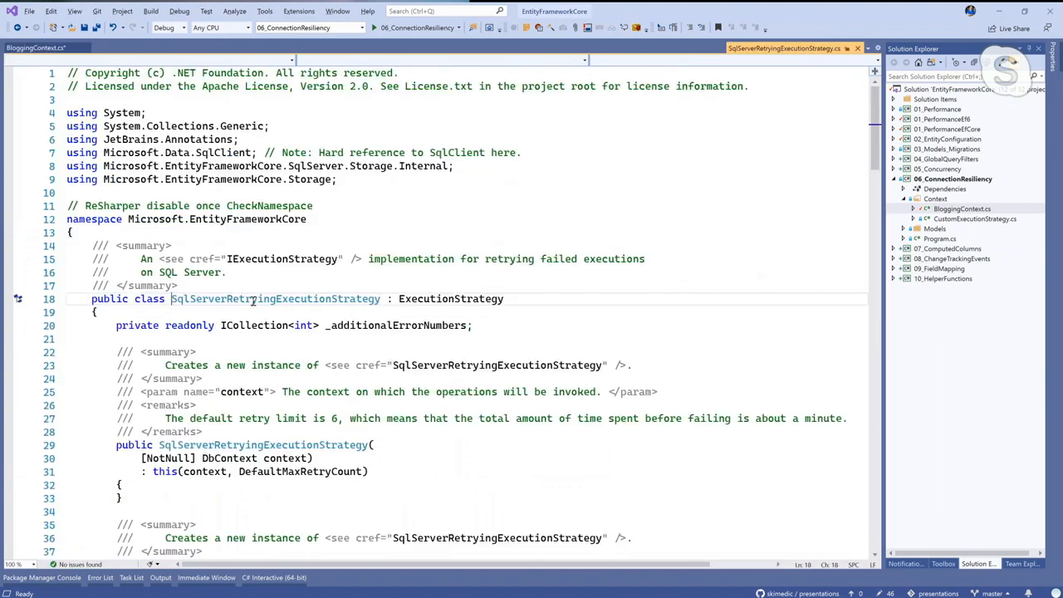
Step: Step through SqlServerRetryingExecutionStrategy's ShouldRetryOn into the SqlServerTransientExceptionDetector source
double_click(276, 299)
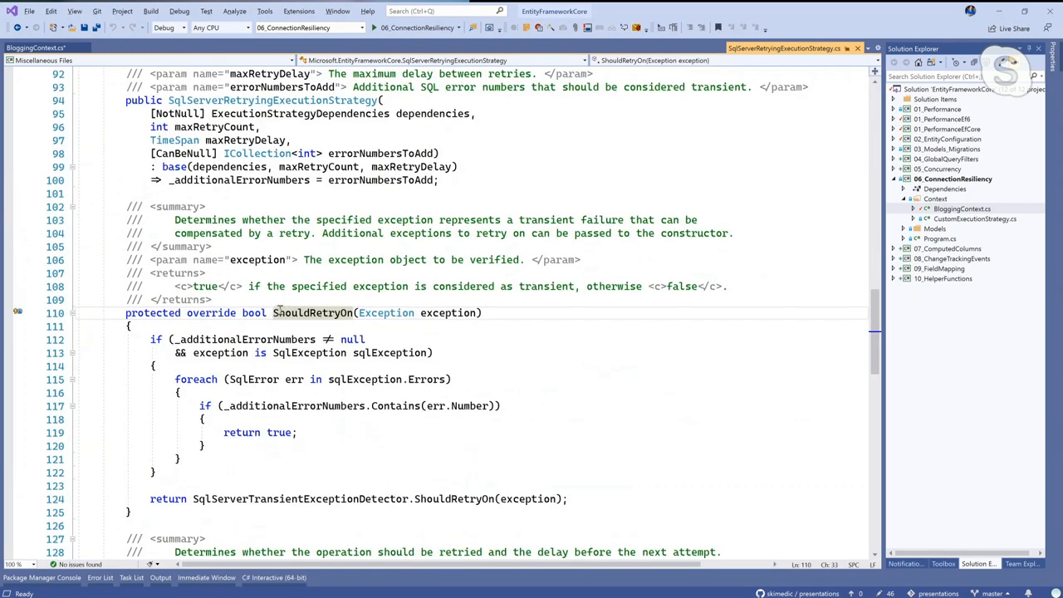
double_click(312, 312)
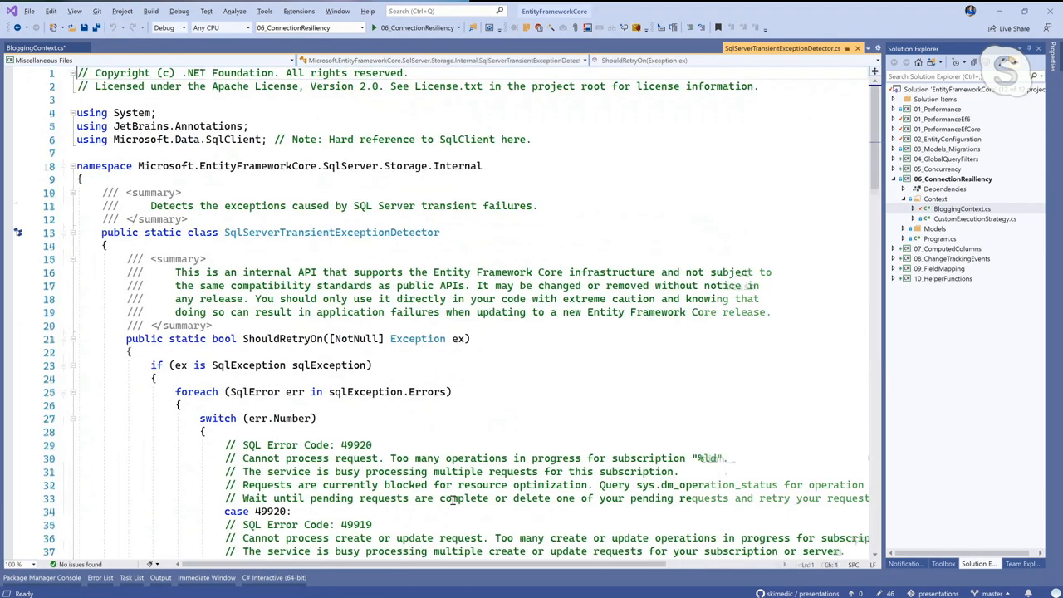
Step: Scroll through the list of transient SQL error codes in SqlServerTransientExceptionDetector
scroll("down", 3)
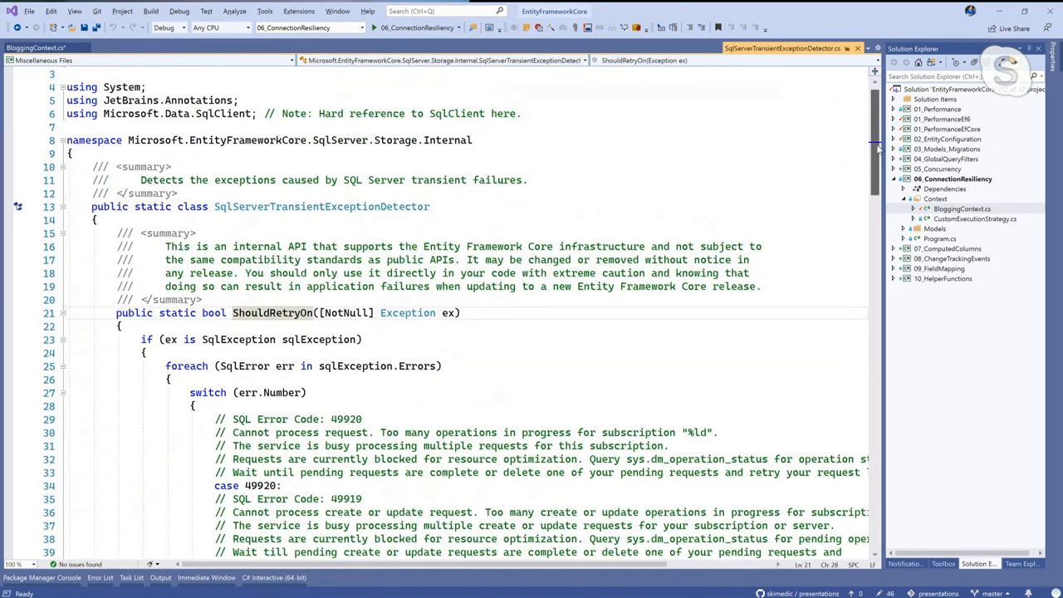
scroll("down", 3)
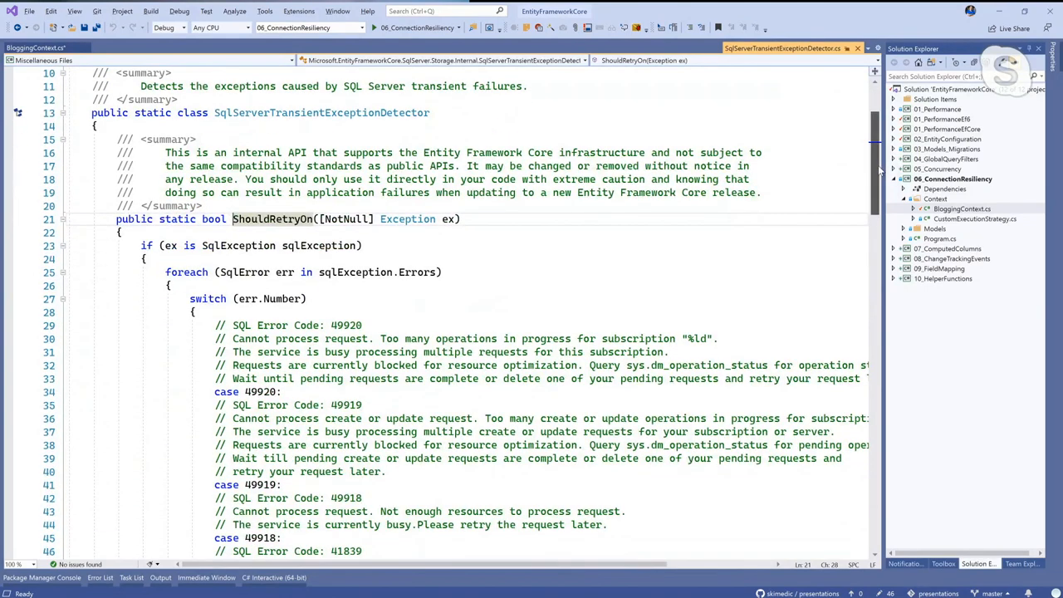
scroll("down", 3)
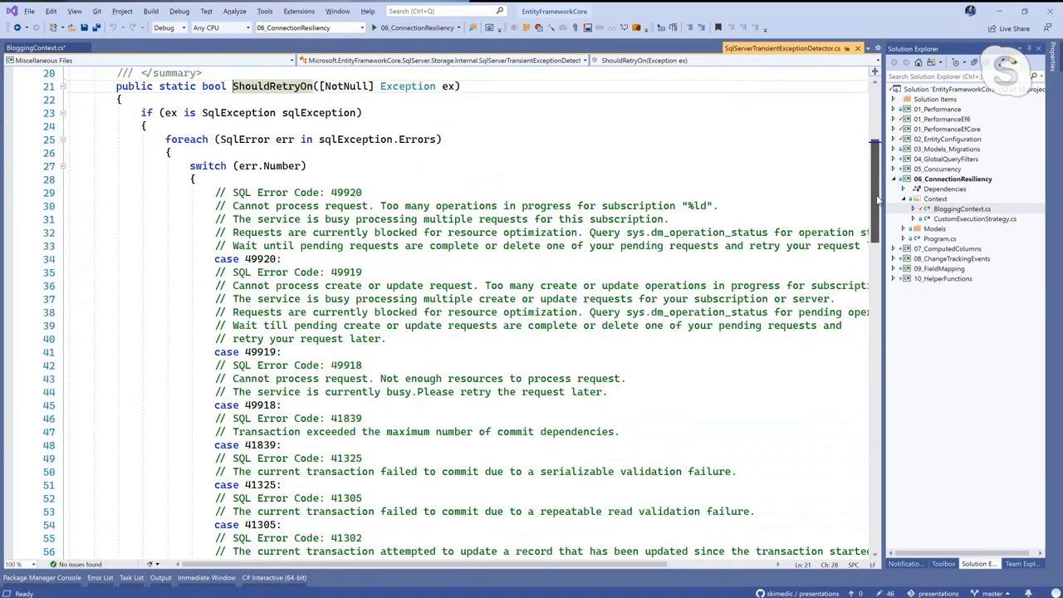
scroll("down", 3)
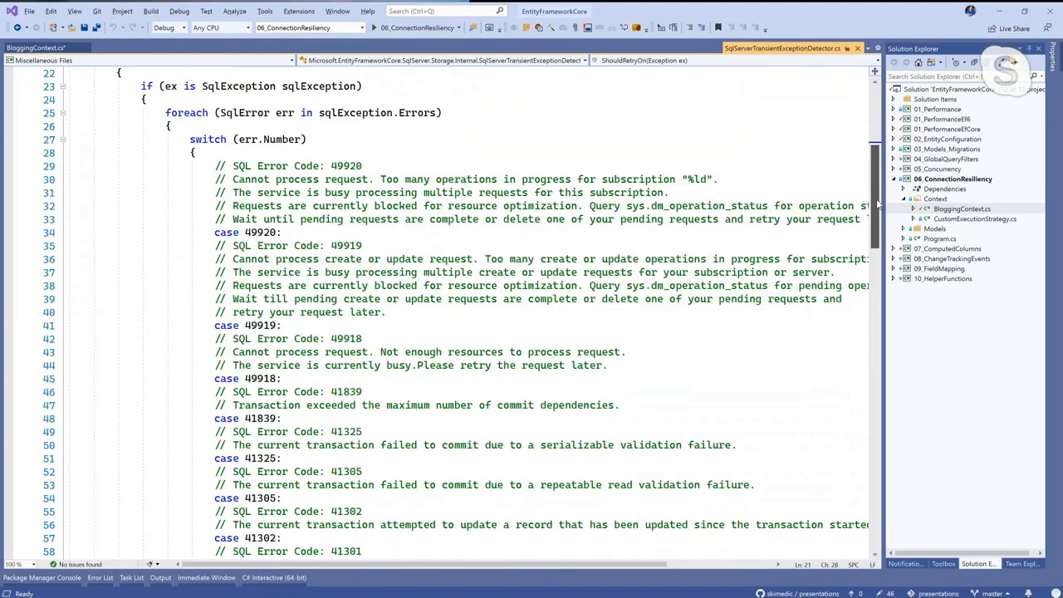
scroll("down", 3)
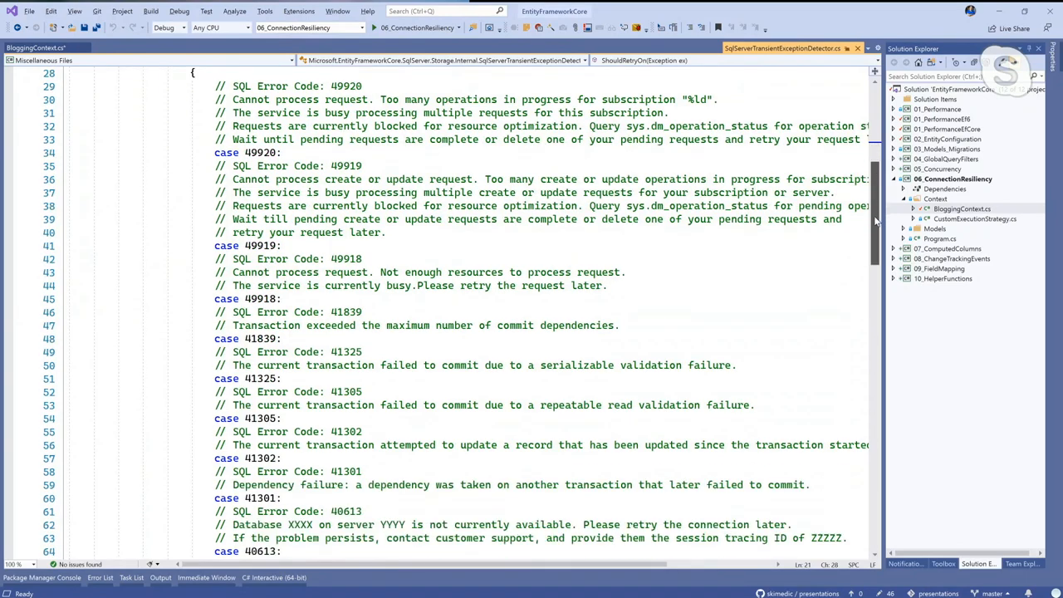
scroll("down", 3)
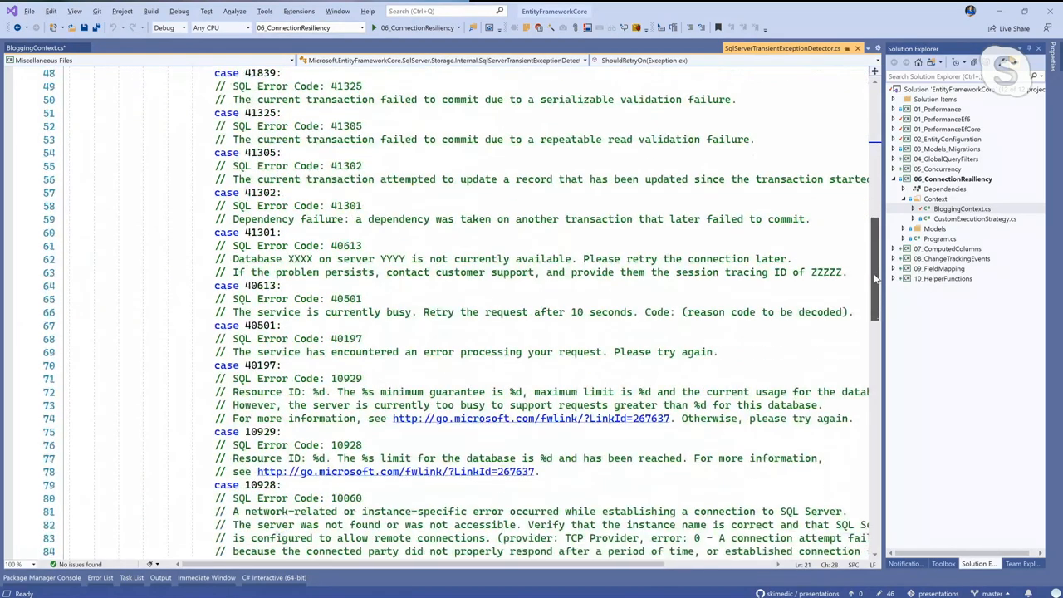
scroll("down", 3)
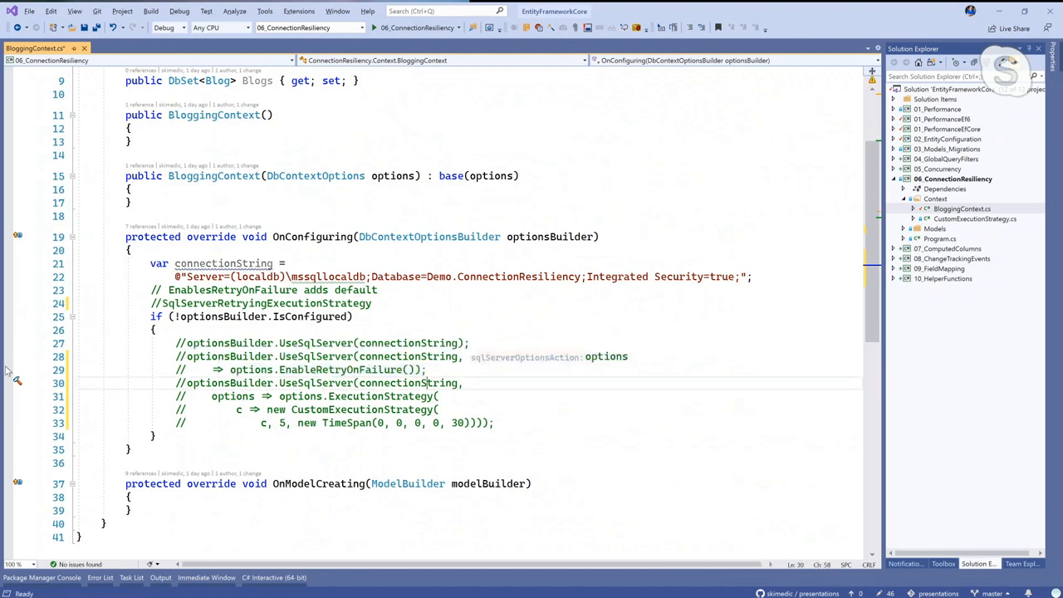
Step: Uncomment the CustomExecutionStrategy configuration lines and open CustomExecutionStrategy.cs
left_click_drag(176, 382, 498, 423)
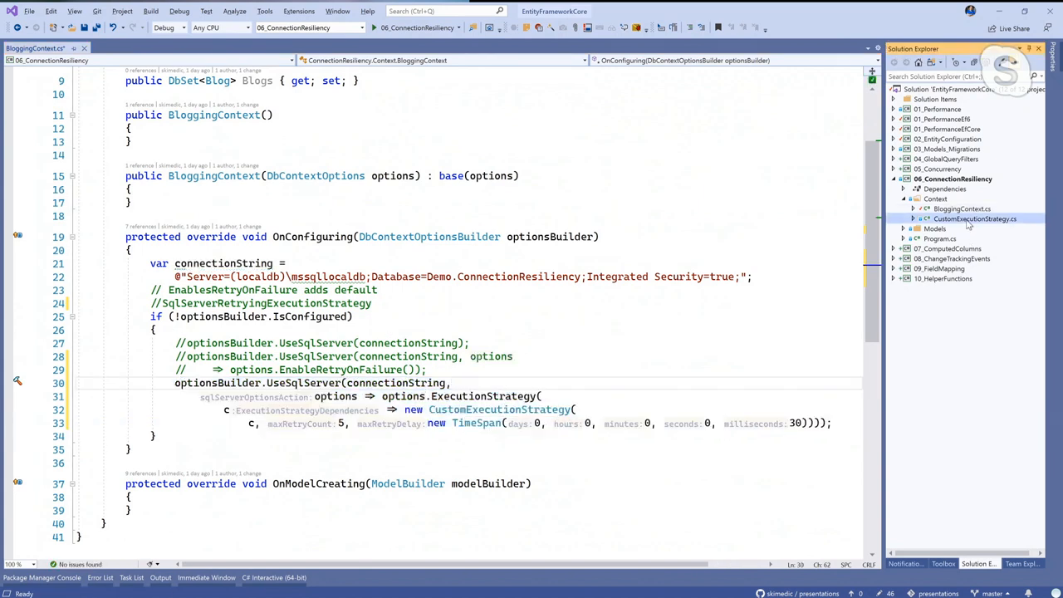
double_click(965, 219)
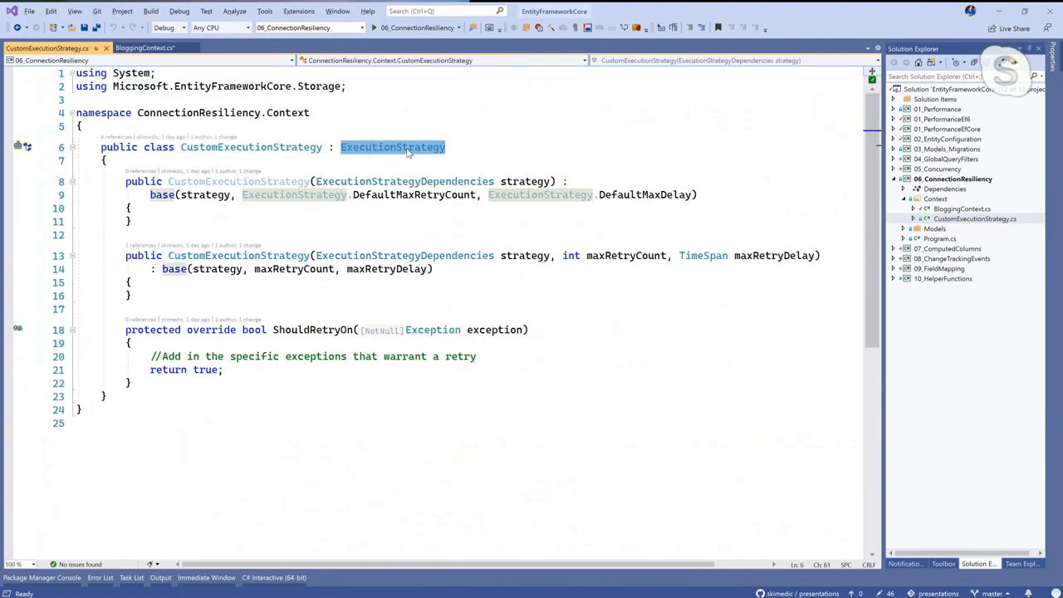
mouse_move(254, 329)
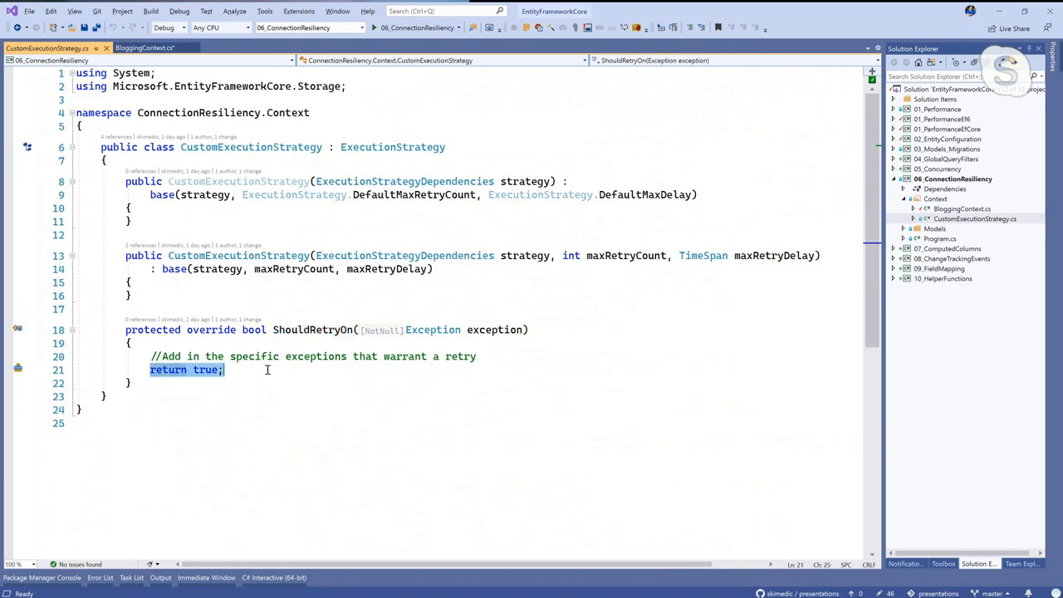
mouse_move(262, 382)
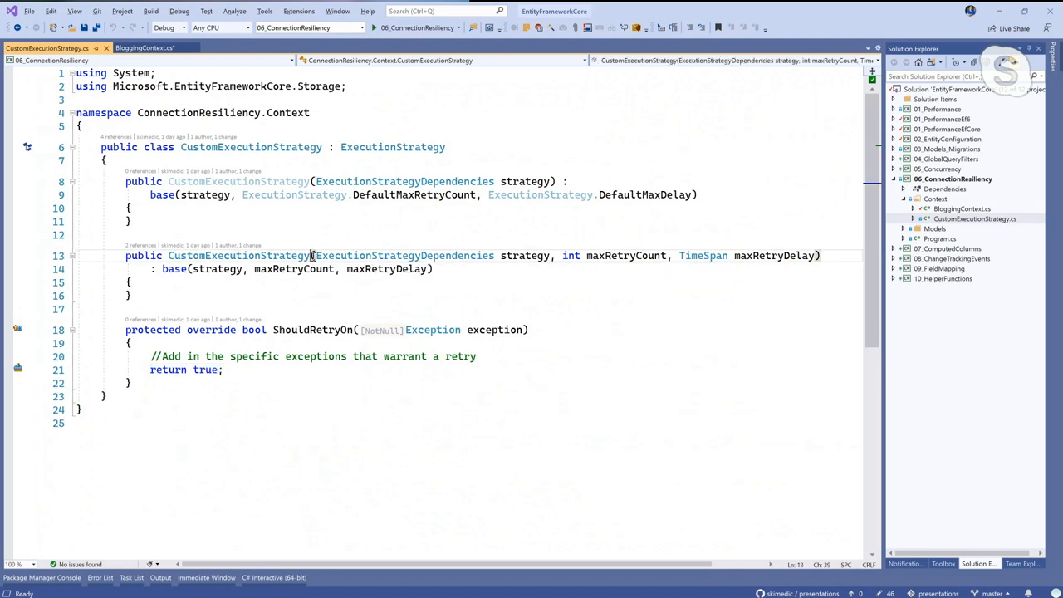
left_click_drag(561, 256, 664, 256)
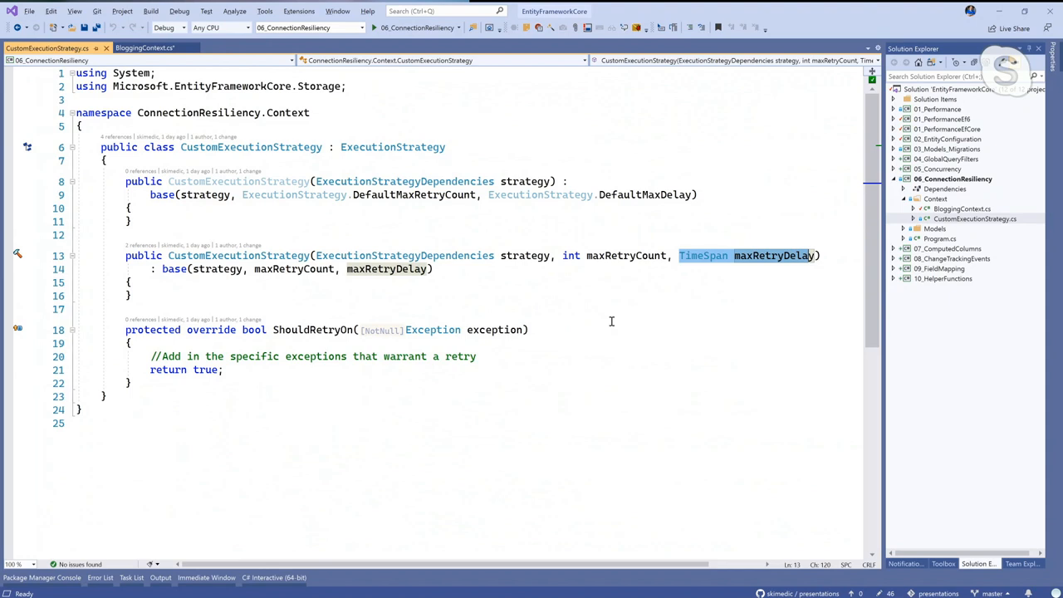
mouse_move(630, 325)
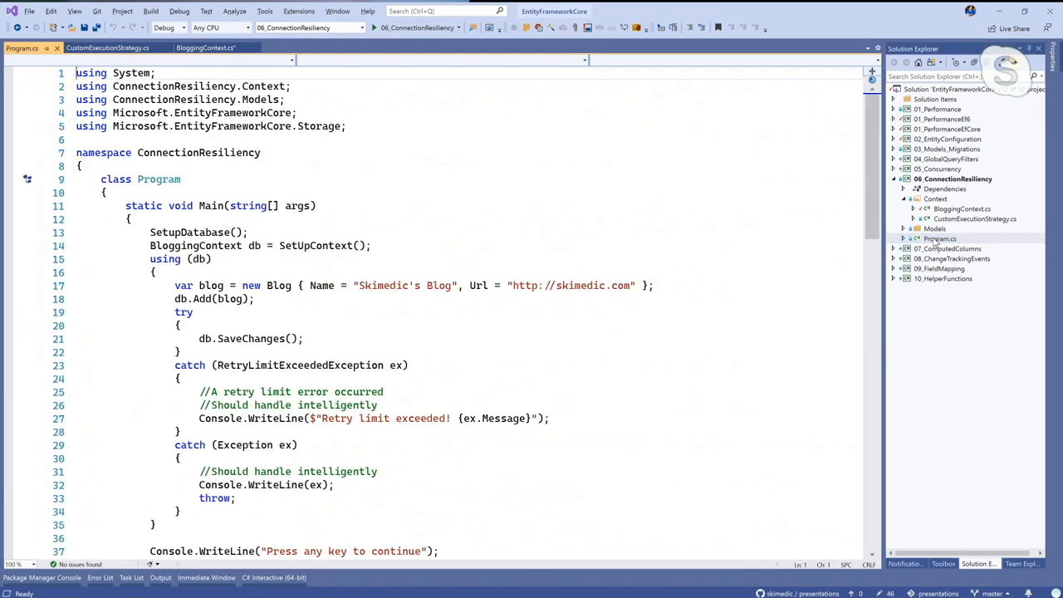
scroll("down", 3)
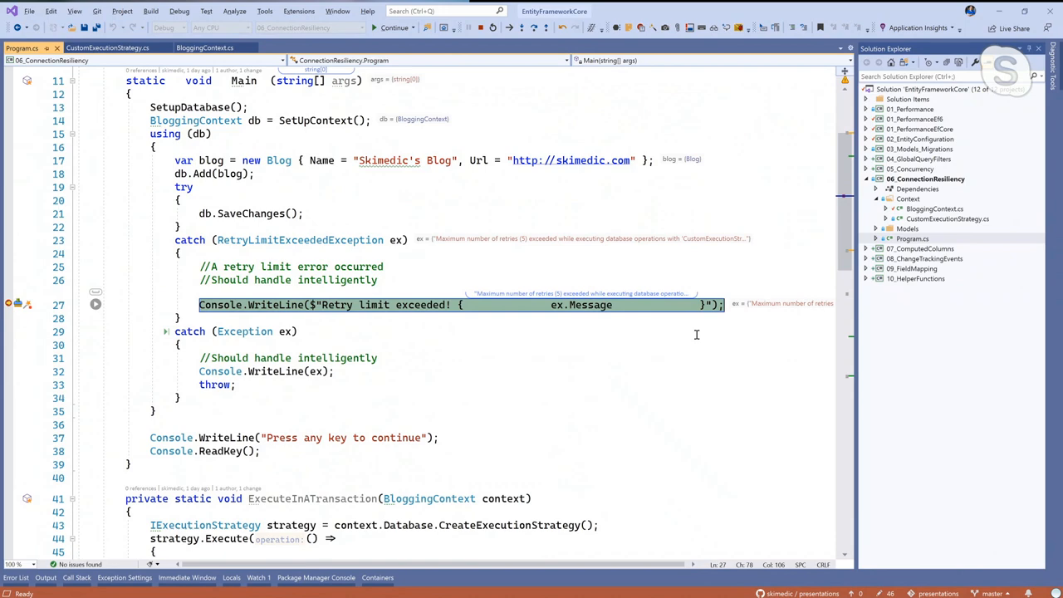
Step: Switch to the CustomExecutionStrategy.cs tab while the debug session runs
left_click(113, 44)
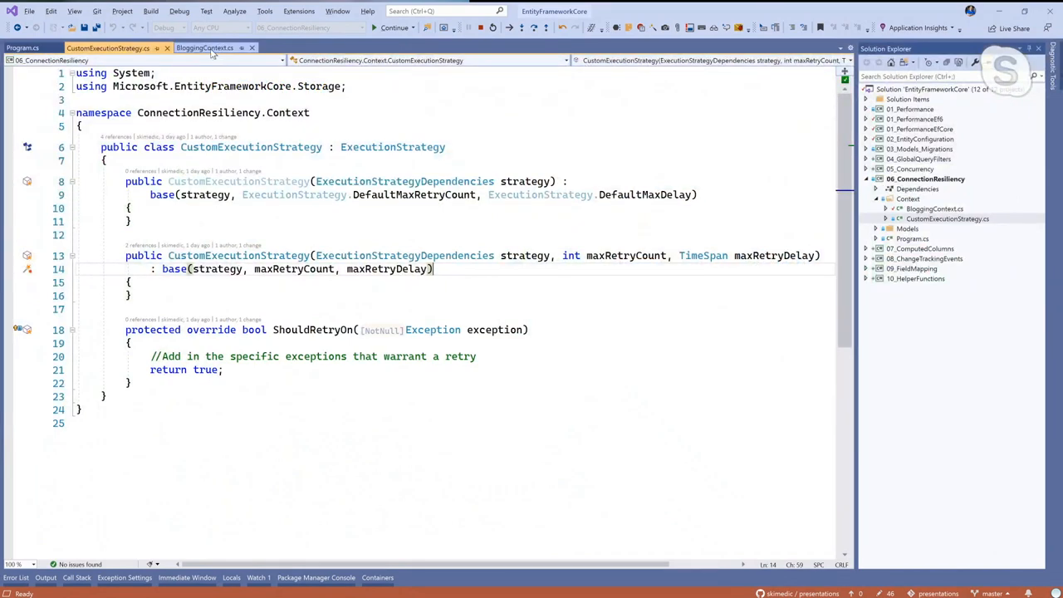
Step: Look at the BloggingContext configuration, then bring Program.cs back into view
left_click(204, 47)
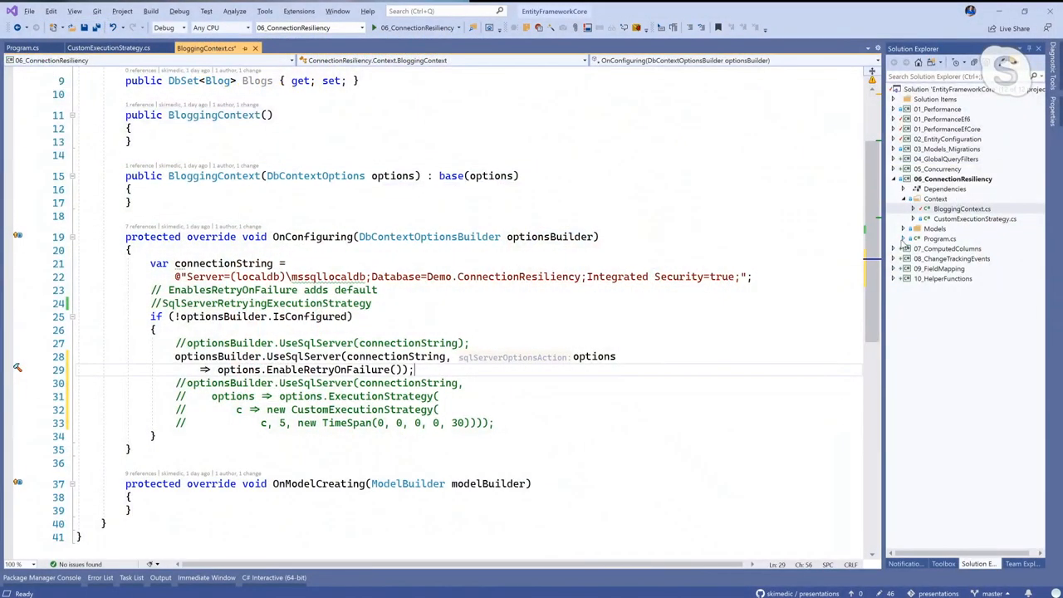
left_click(935, 239)
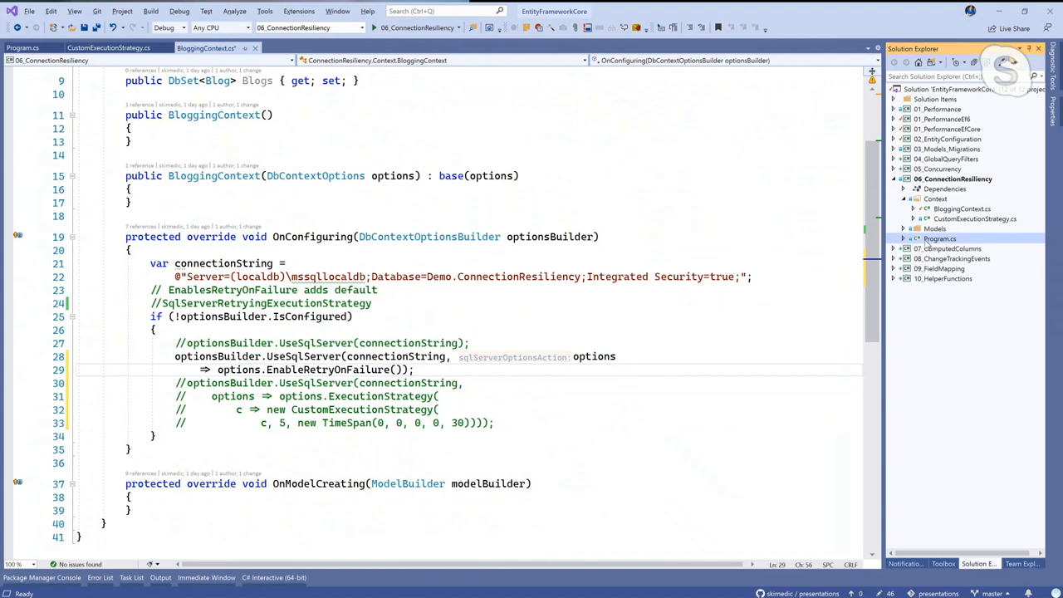
left_click(20, 44)
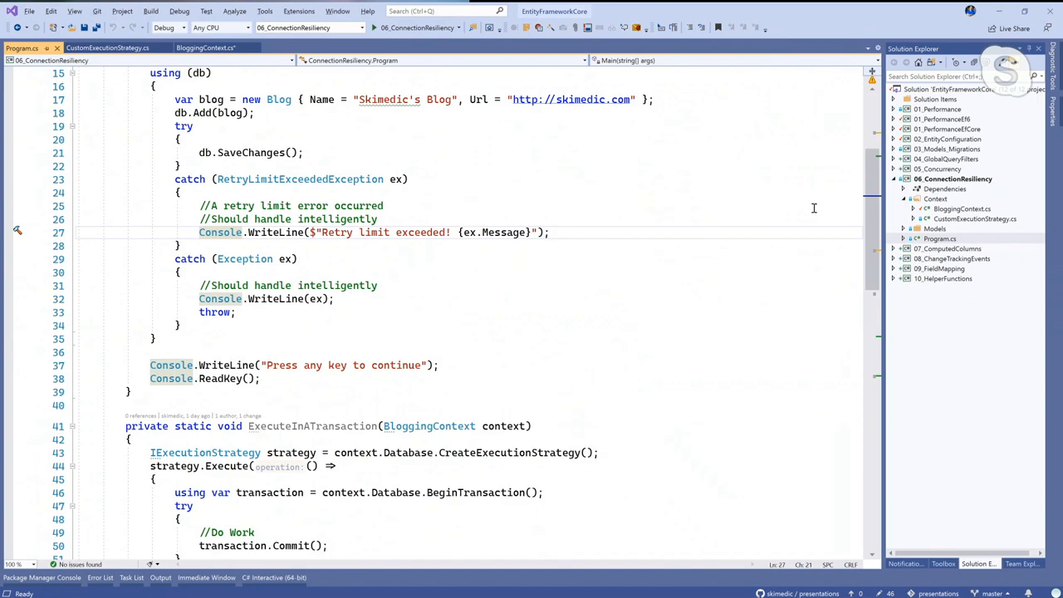
scroll("down", 3)
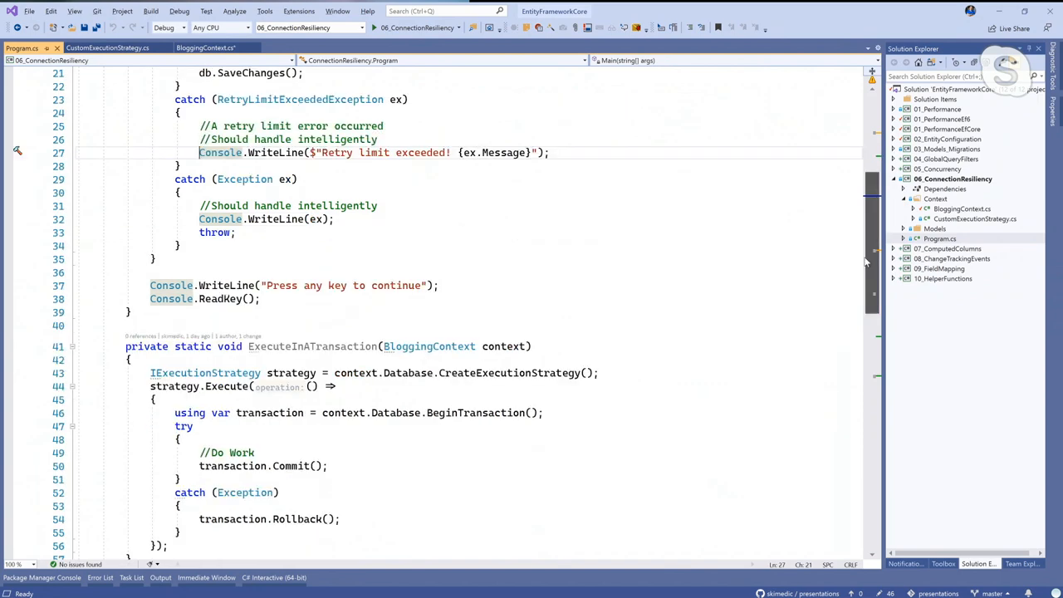
scroll("down", 3)
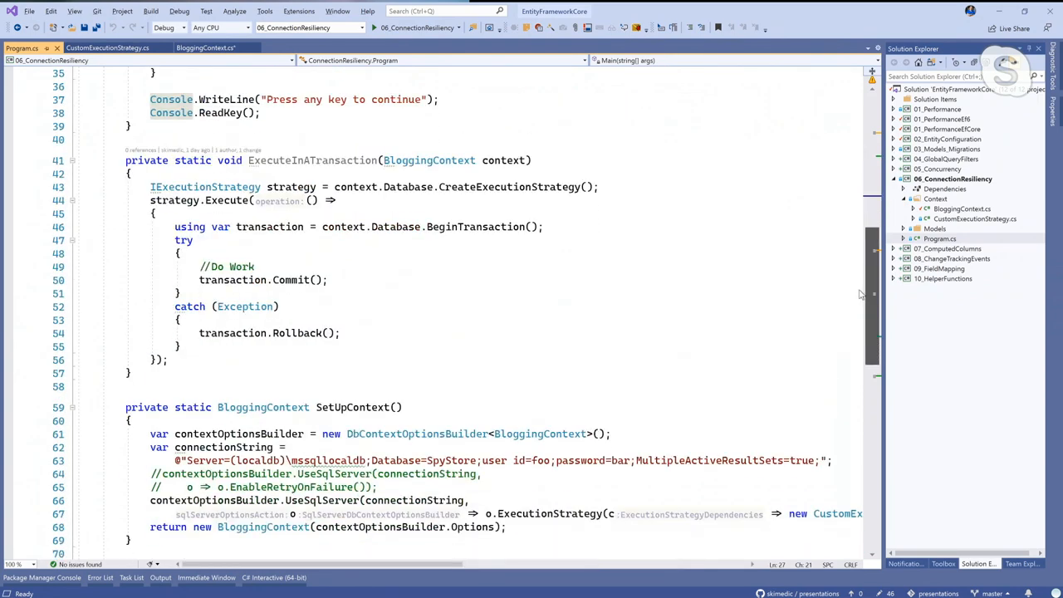
scroll("up", 3)
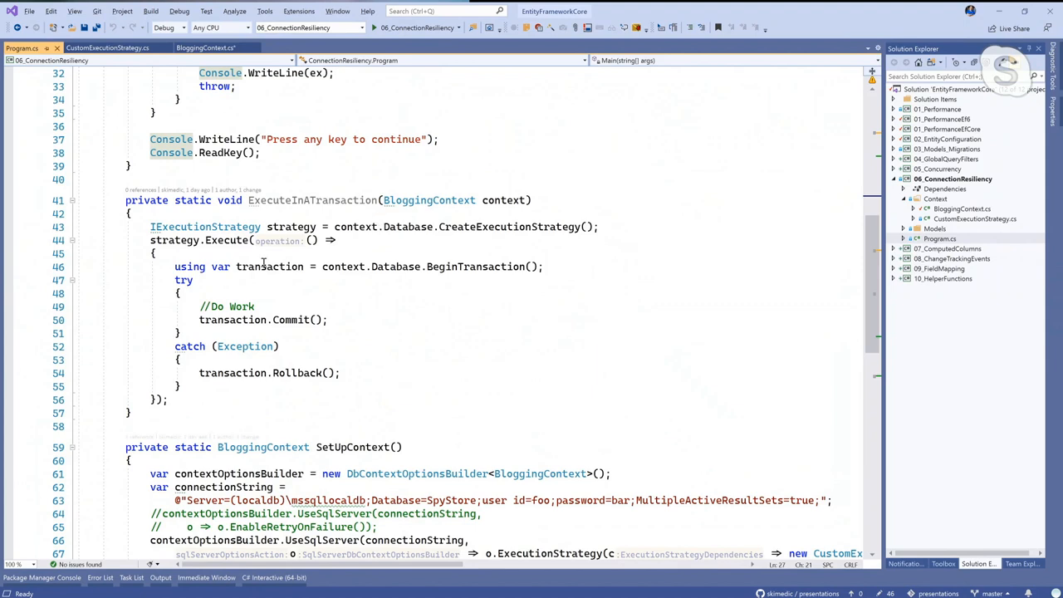
mouse_move(468, 369)
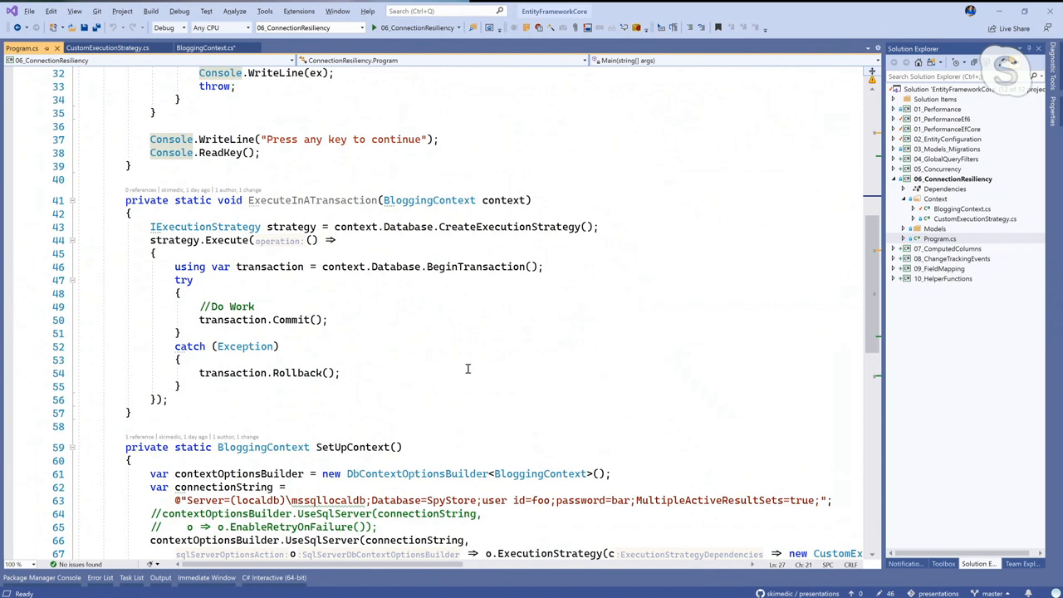
mouse_move(37, 269)
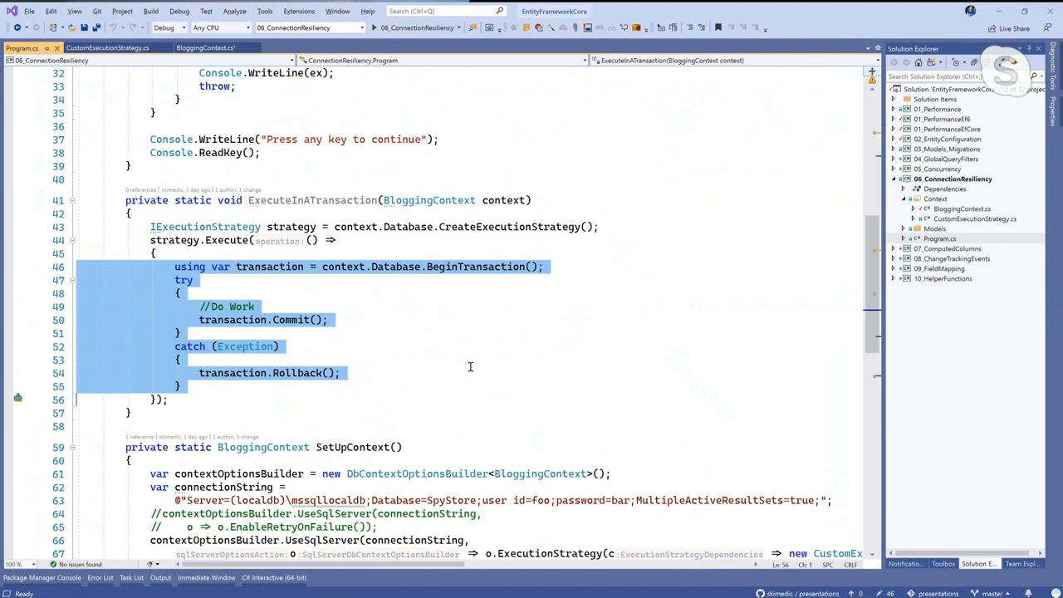
mouse_move(419, 249)
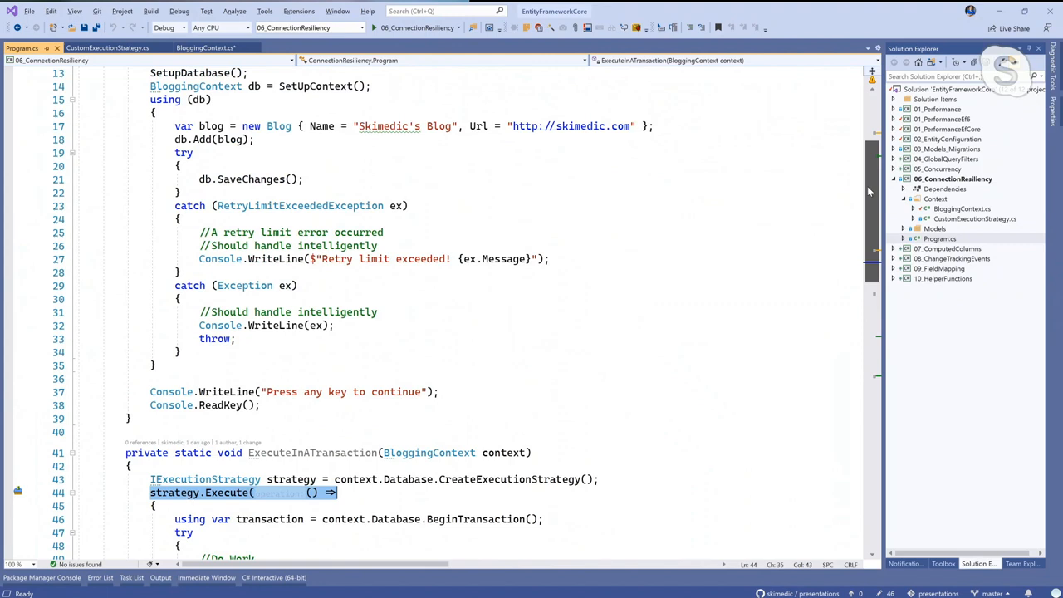
Step: Add an ExecuteInATransaction(db) call in Main right after db.Add(blog)
scroll("down", 3)
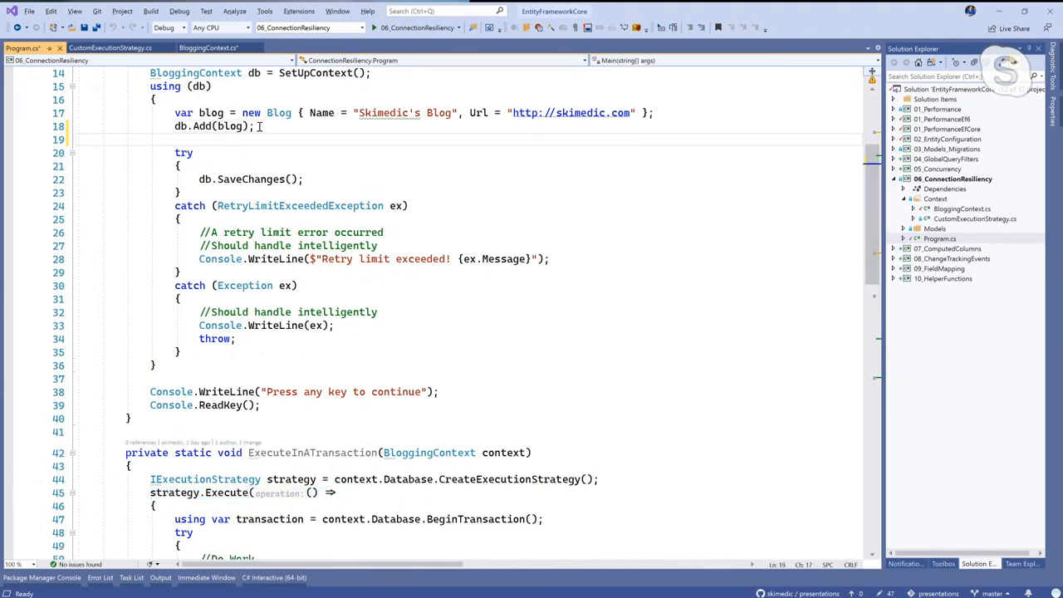
type("ExecuteInATransaction();")
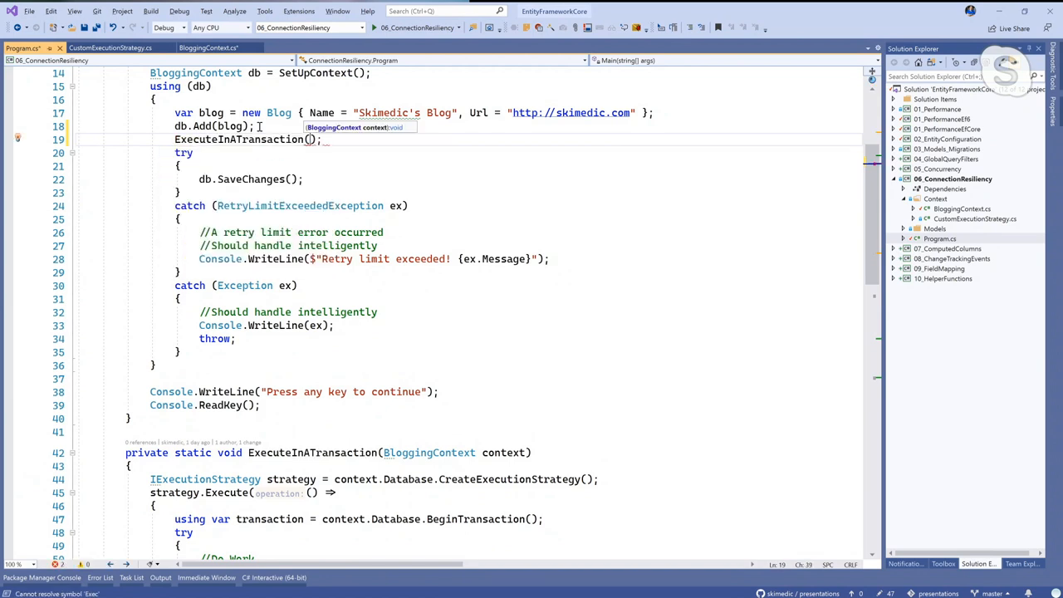
type("c")
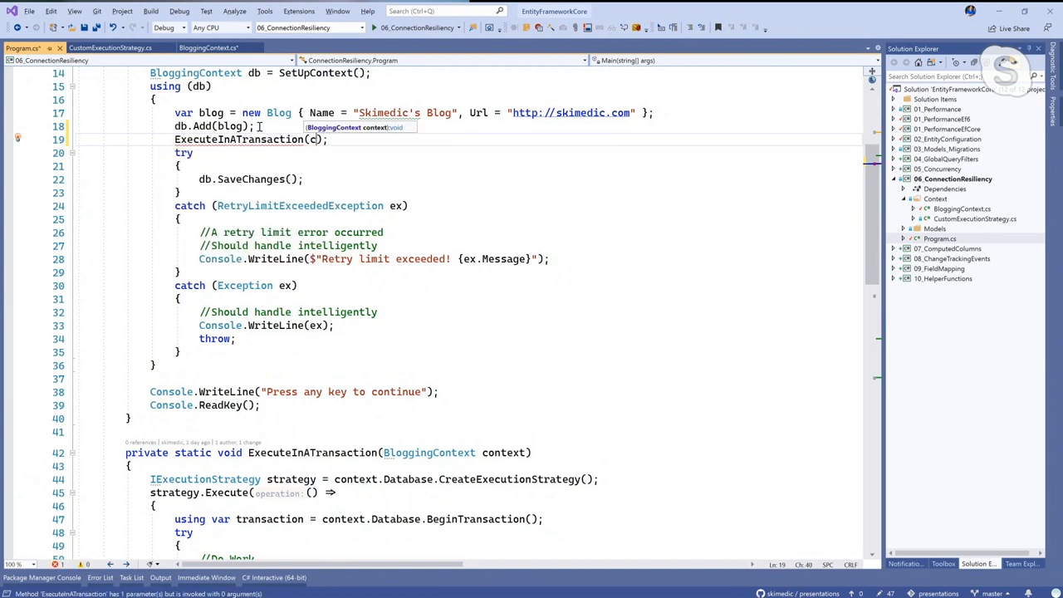
type("ontext")
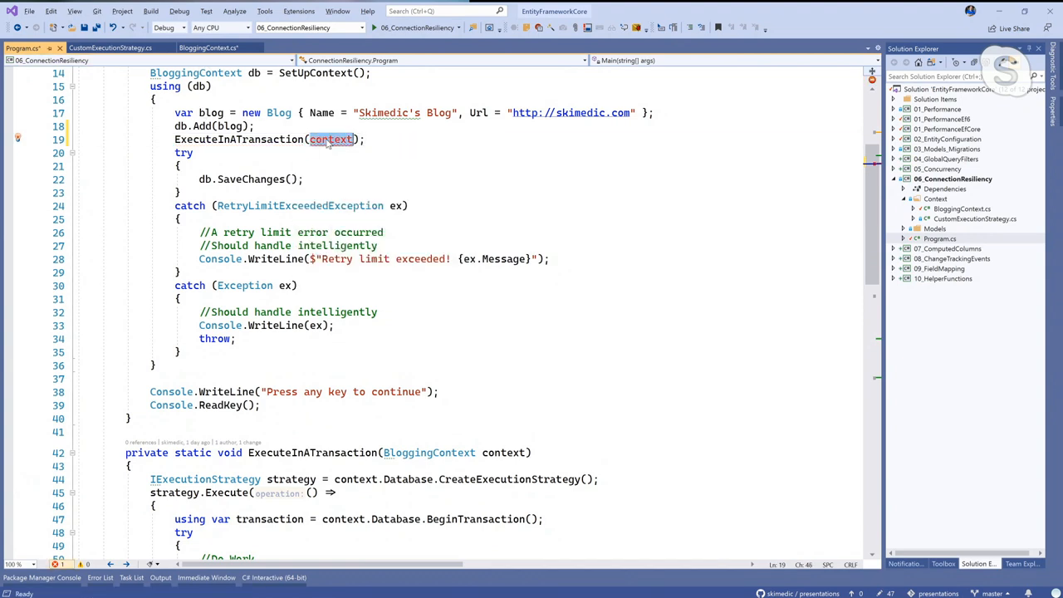
type("db")
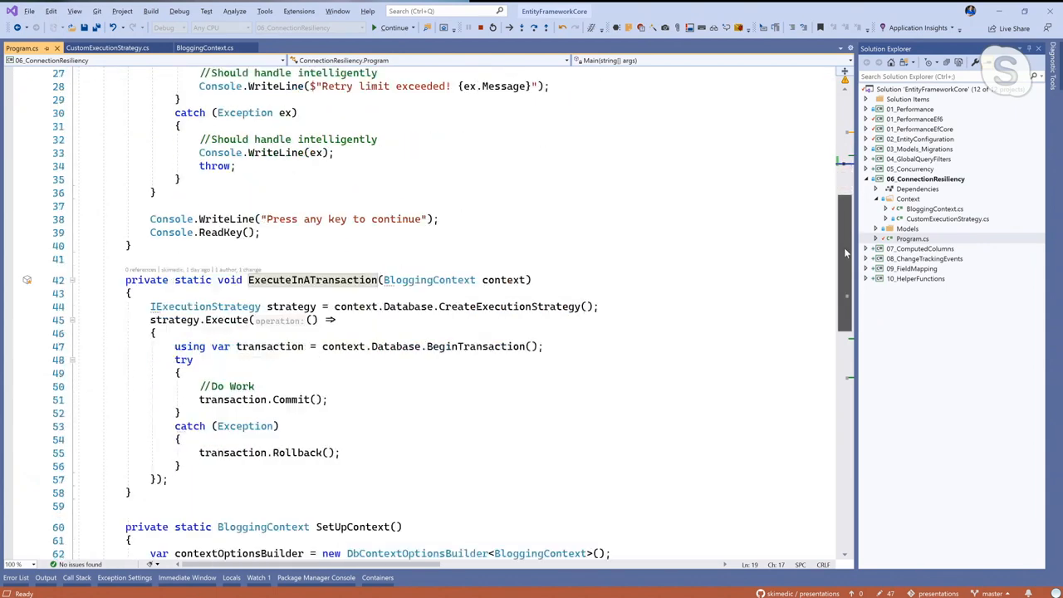
Step: Scroll to the ExecuteInATransaction method with its BeginTransaction and Commit lines
scroll("down", 3)
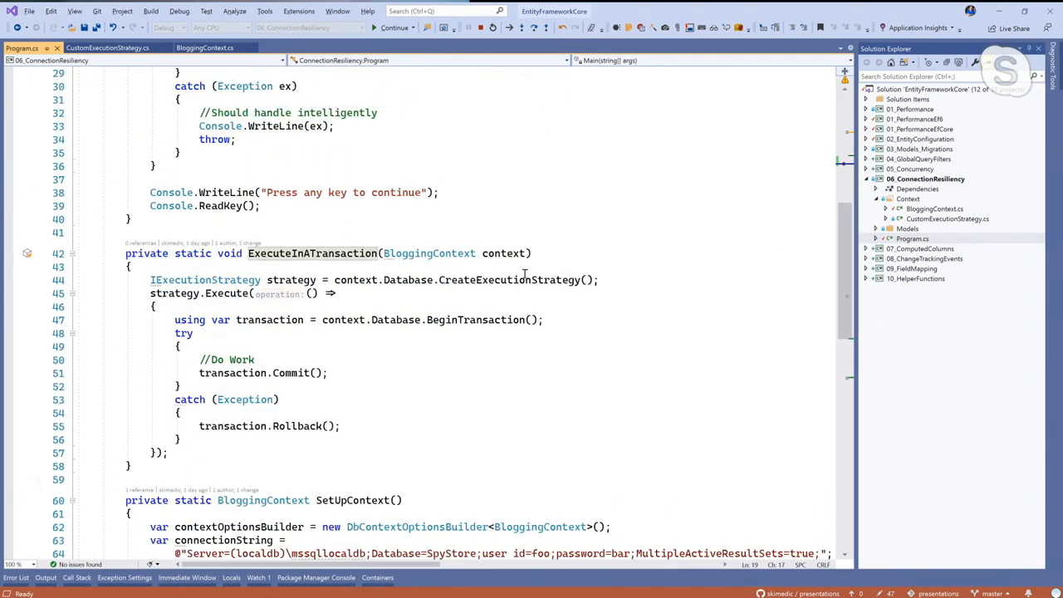
mouse_move(14, 324)
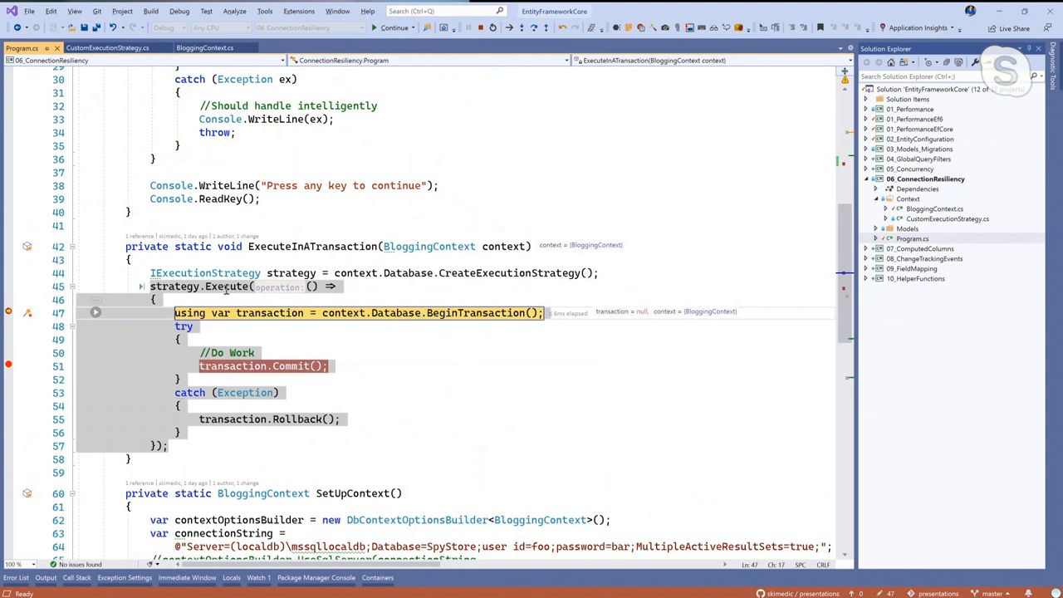
mouse_move(274, 293)
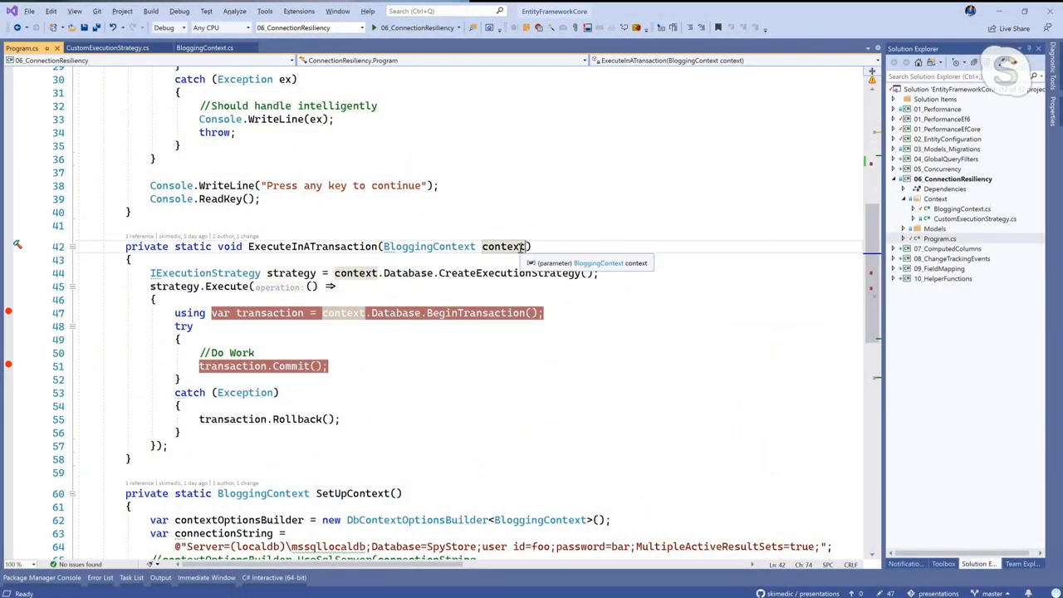
Step: Add a second parameter 'Action methodToExecute' to the ExecuteInATransaction signature
type(", Action")
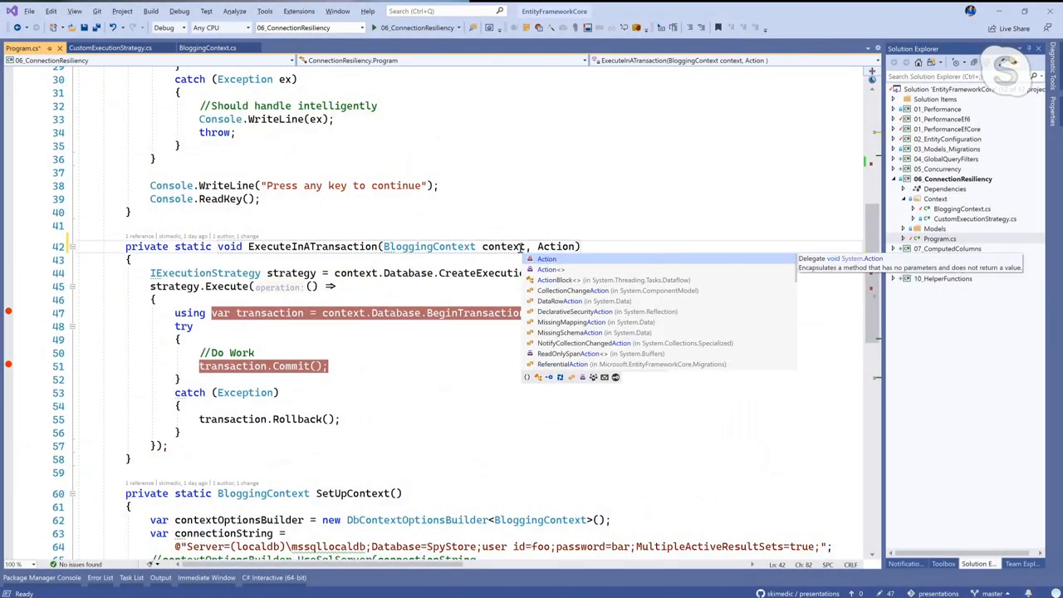
type("metho")
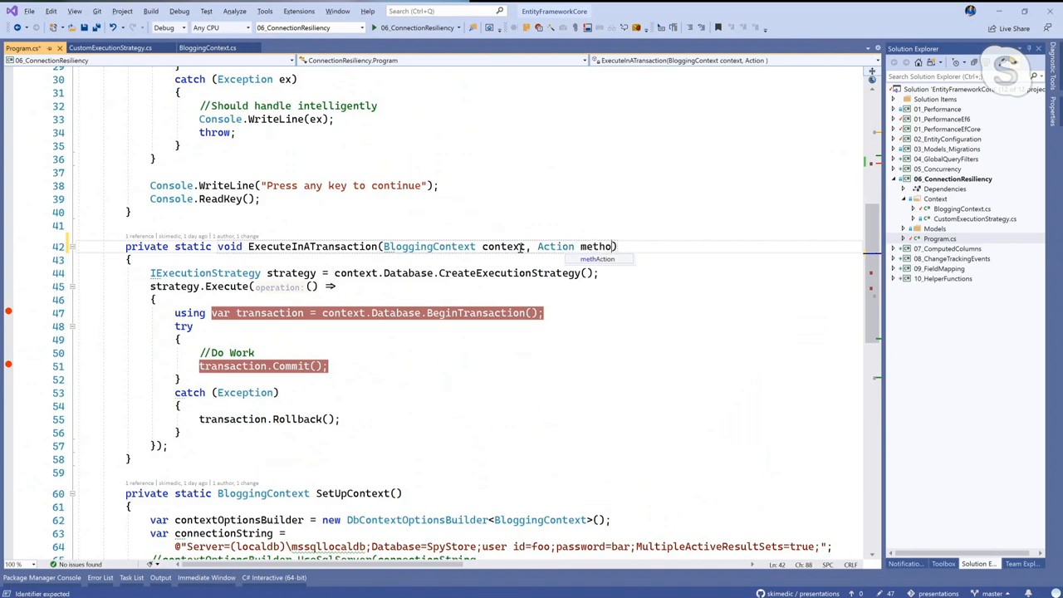
type("dToExecute")
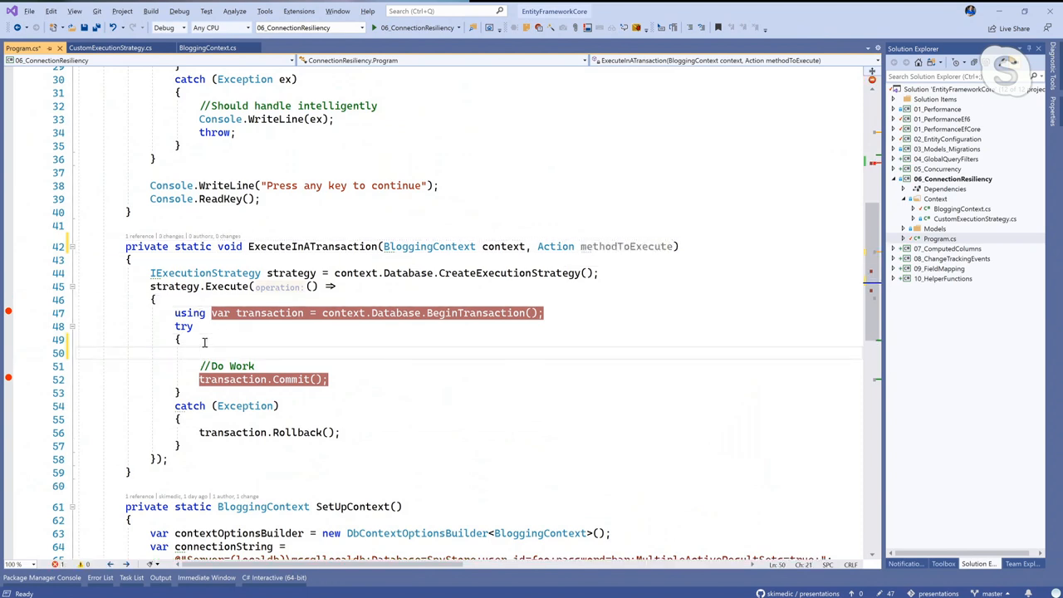
Step: Add a methodToExecute() call in the try block before the Do Work comment
type("method")
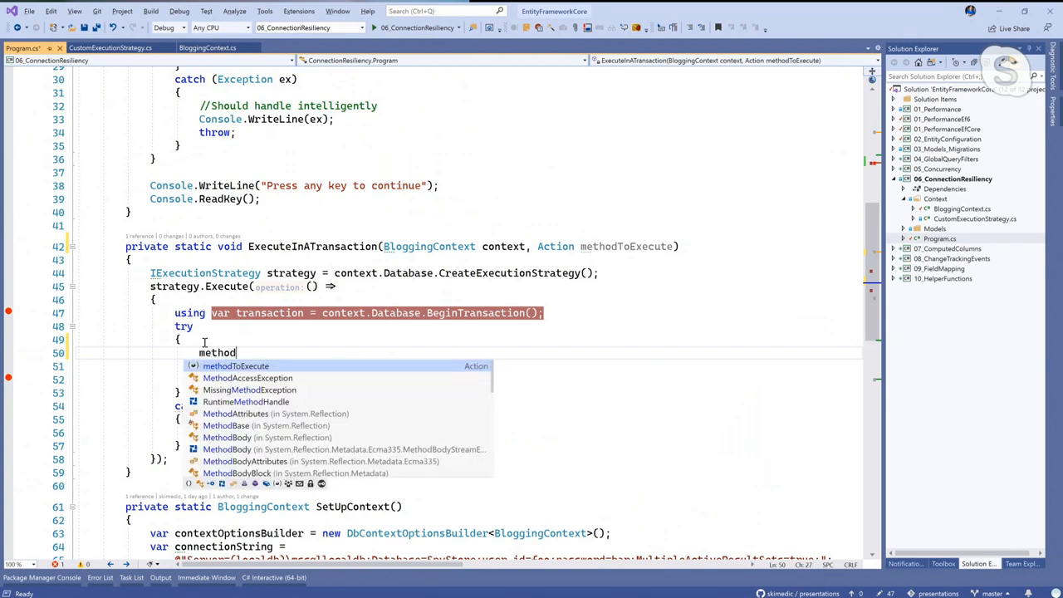
key("Tab")
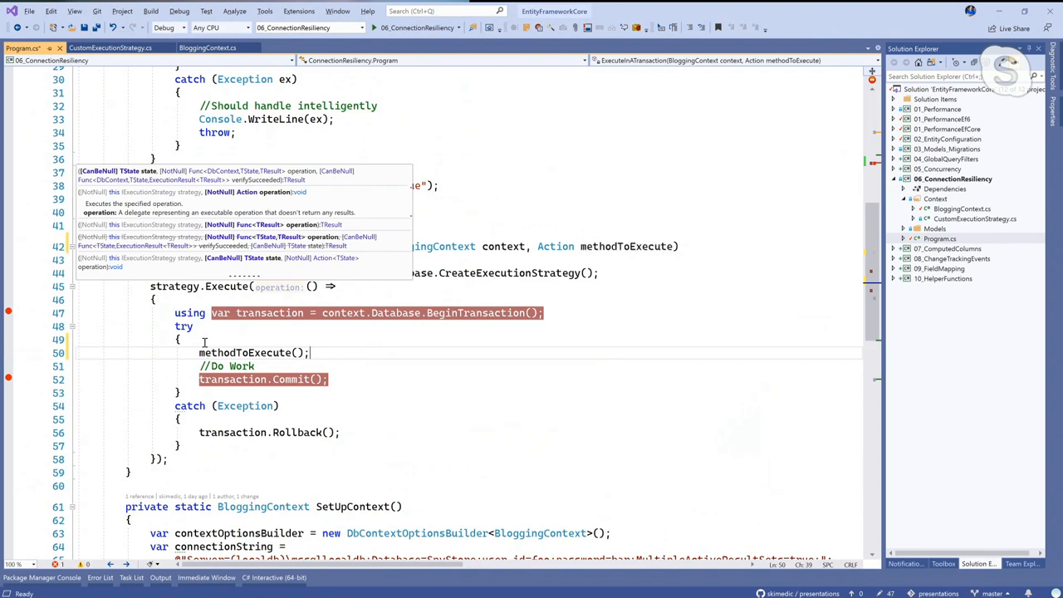
mouse_move(252, 438)
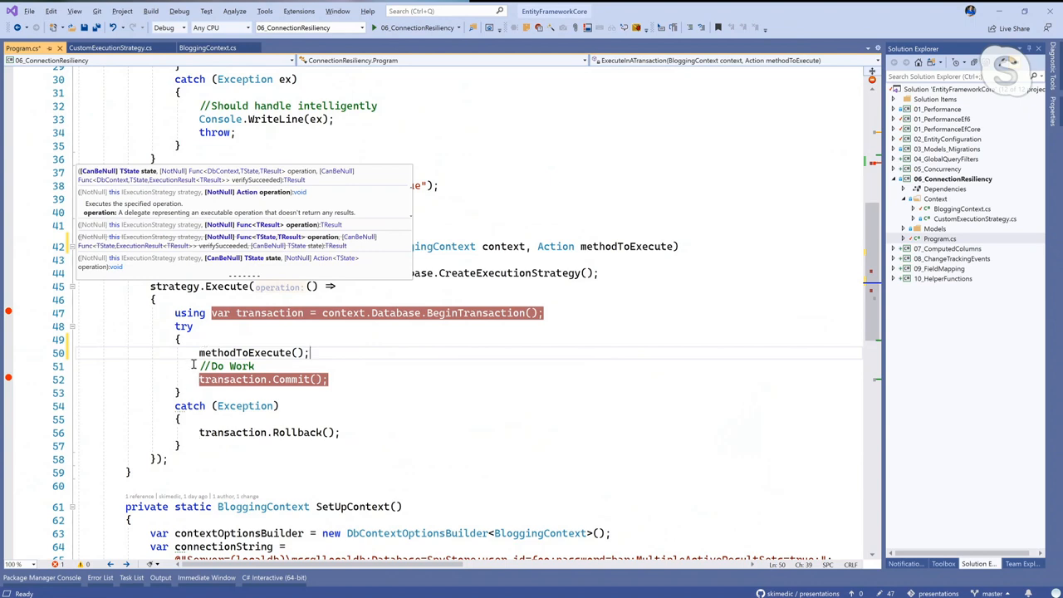
double_click(249, 352)
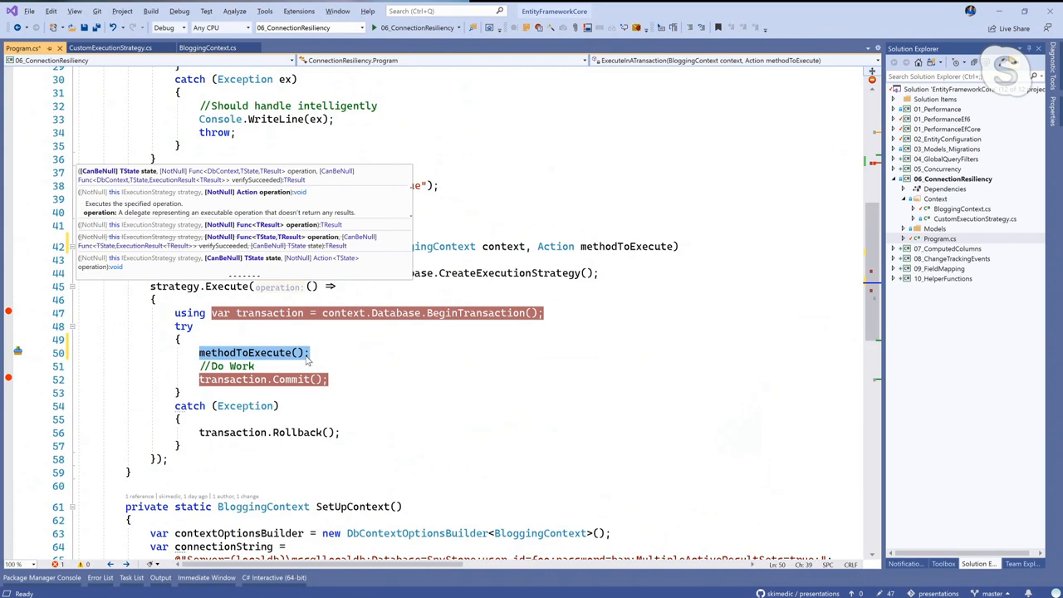